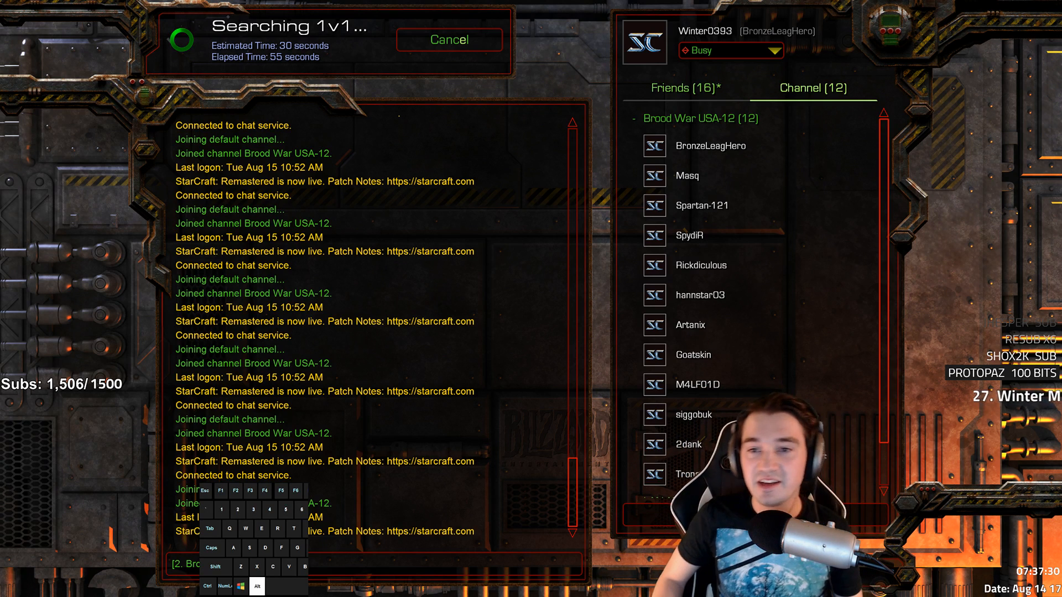
{"action": "mouse_move", "coordinate": [60, 45]}
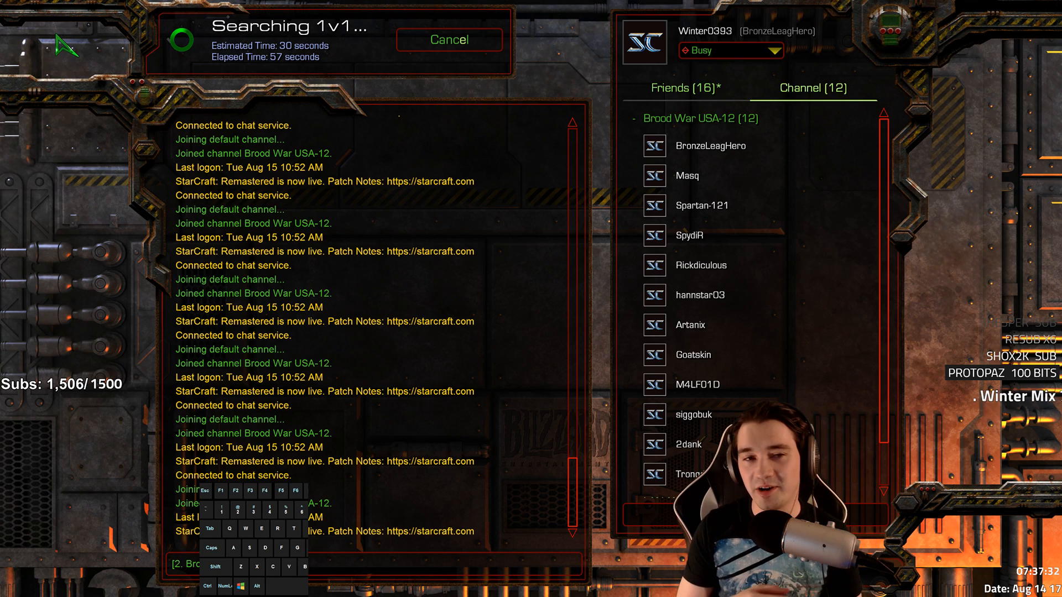